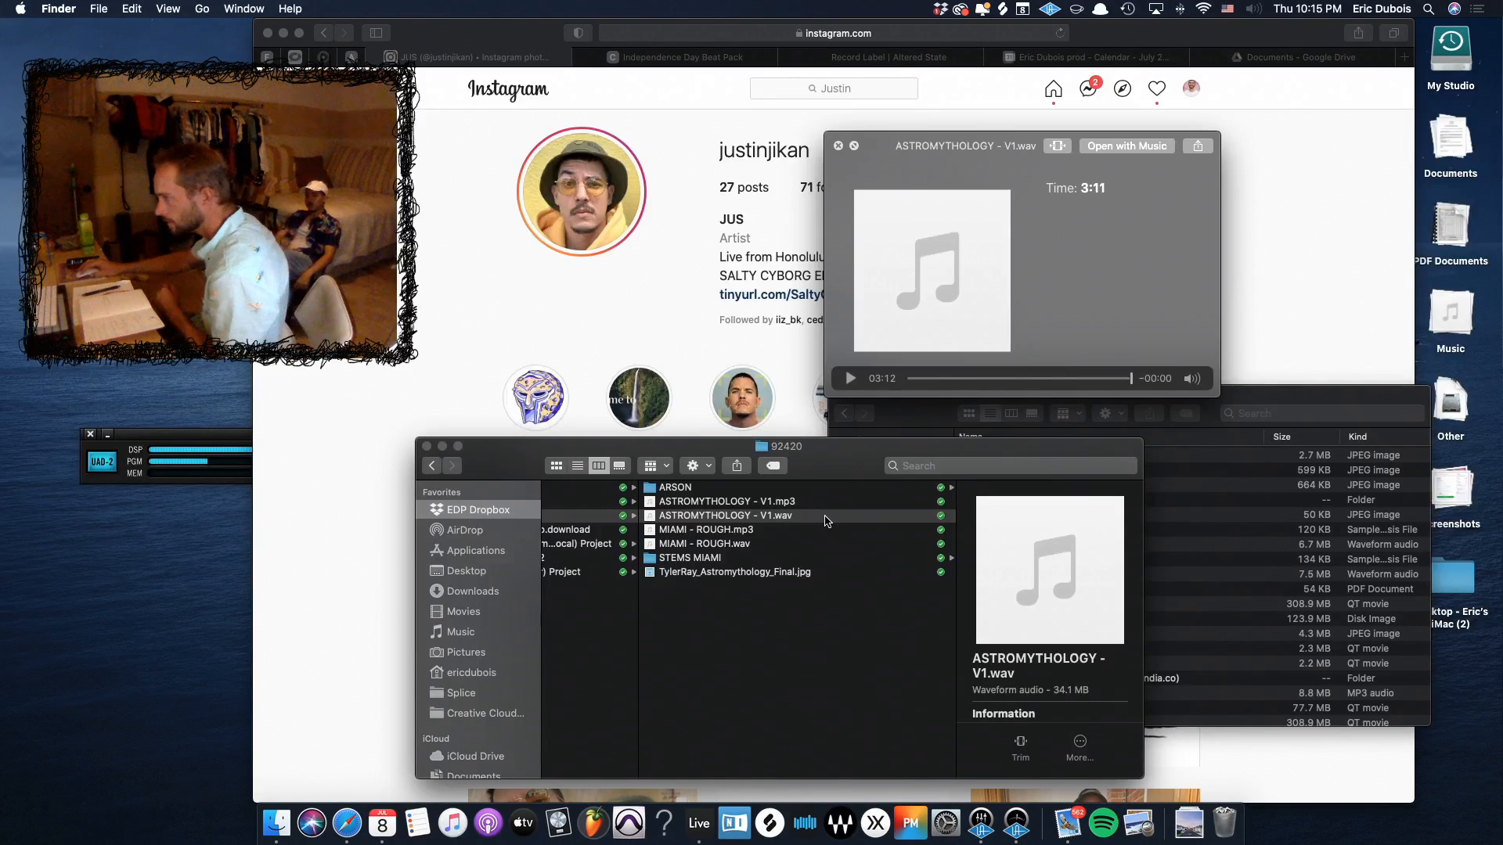
- Play the ASTROMYTHOLOGY - V1.wav mix in Quick Look, then close the preview
{"action": "left_click", "coordinate": [725, 515]}
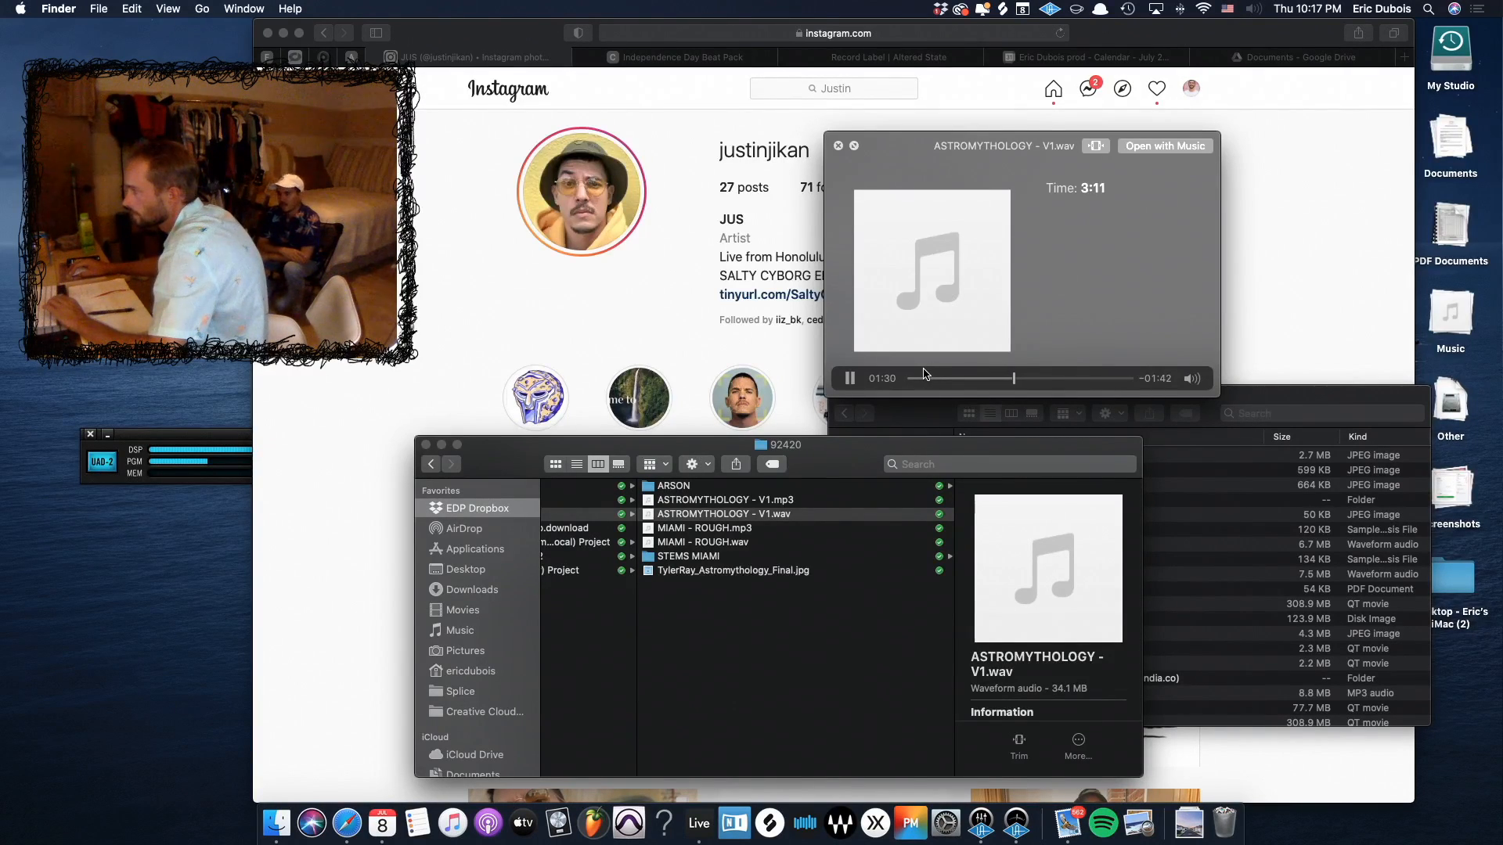
{"action": "left_click", "coordinate": [911, 377]}
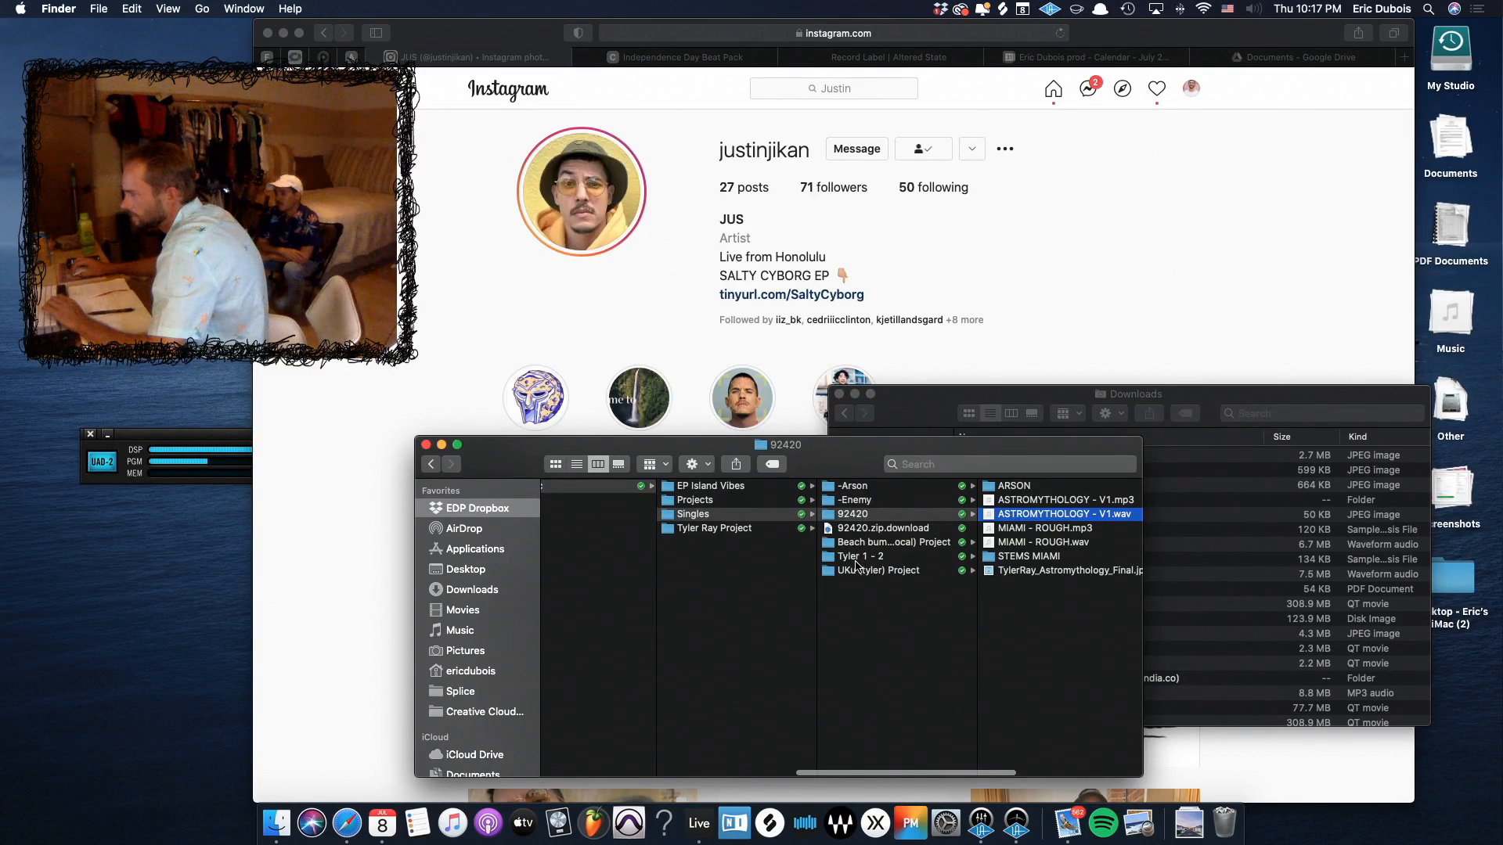
- Browse the UKu (tyler) Project, Tyler 1 - 2, -Enemy, -Arson and STEMS MIAMI folders
{"action": "left_click", "coordinate": [878, 570]}
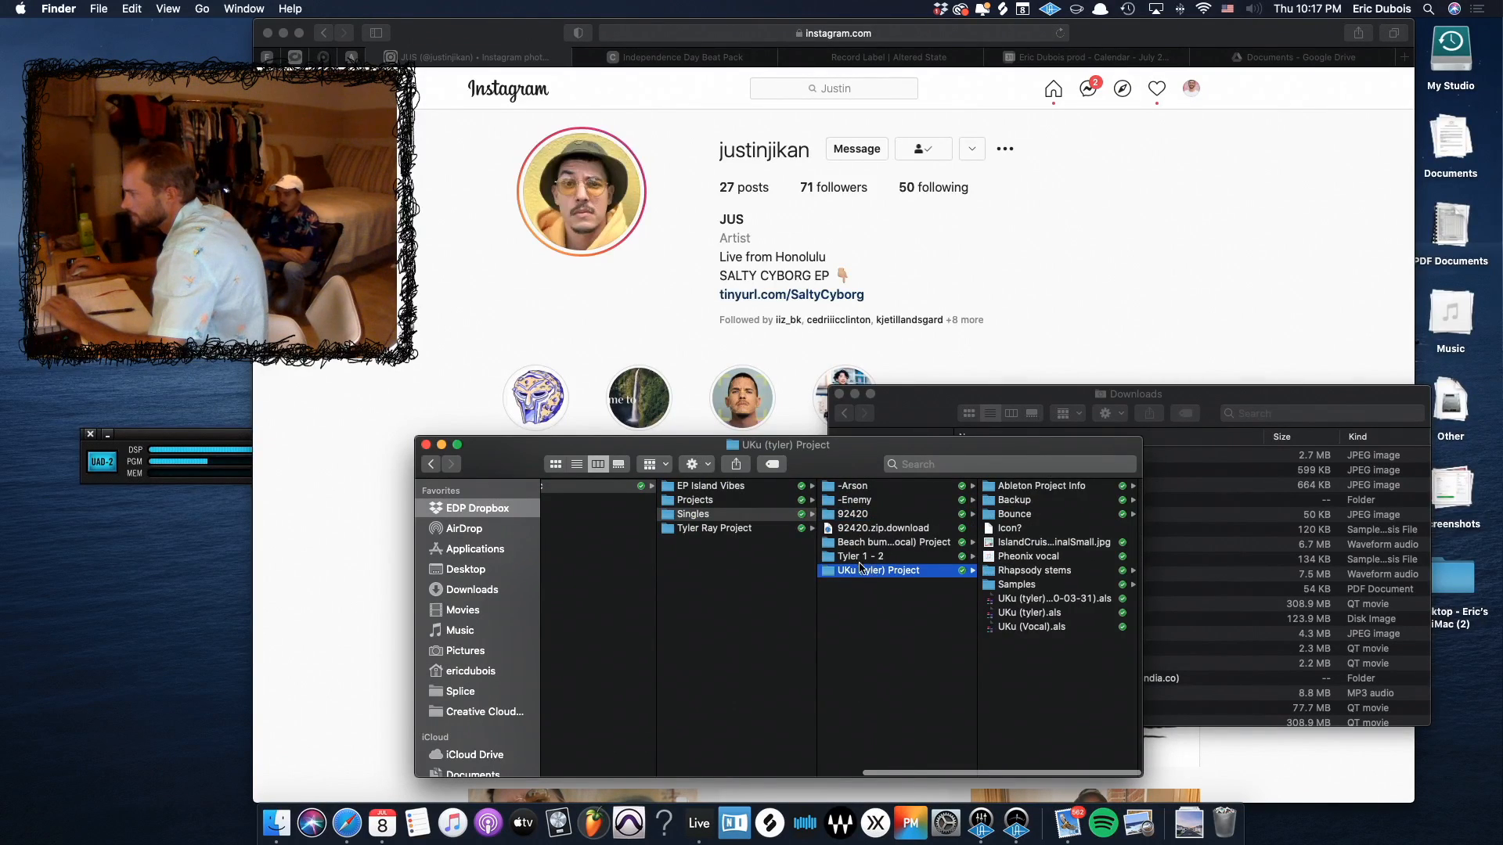
{"action": "left_click", "coordinate": [859, 555]}
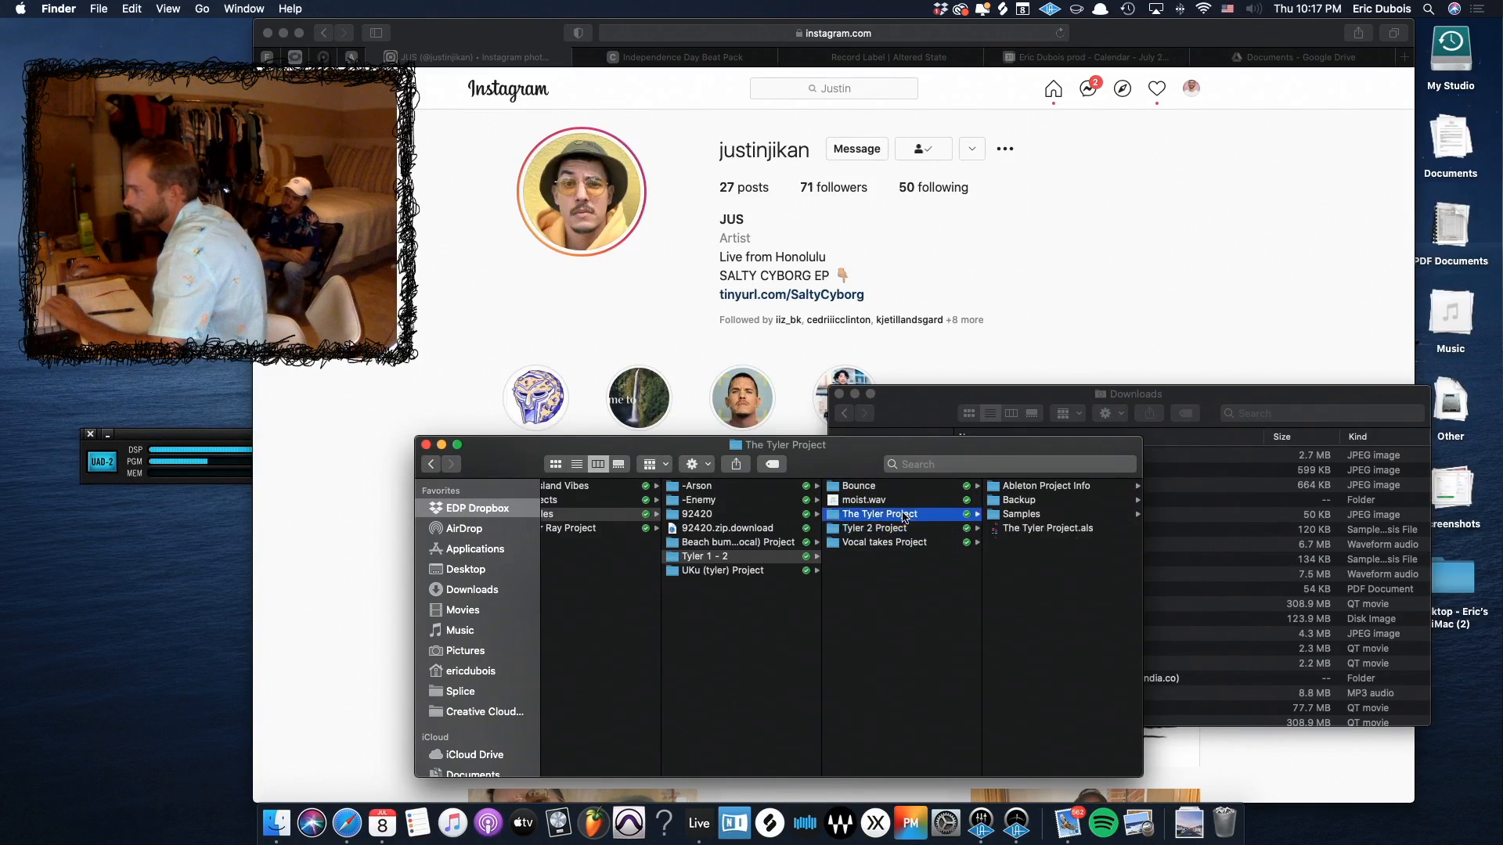
{"action": "left_click", "coordinate": [698, 499]}
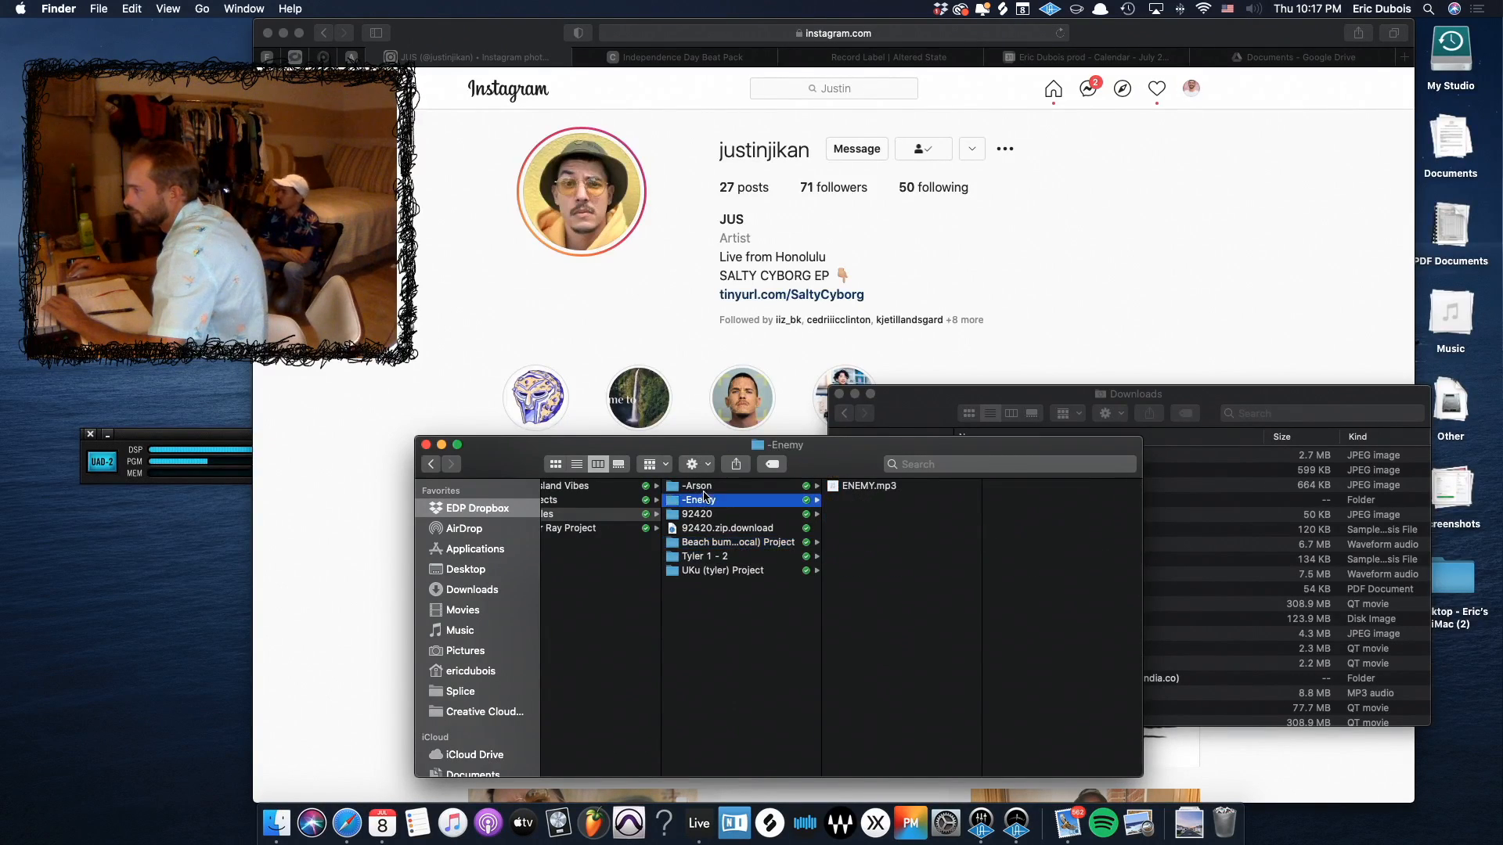
{"action": "left_click", "coordinate": [696, 486]}
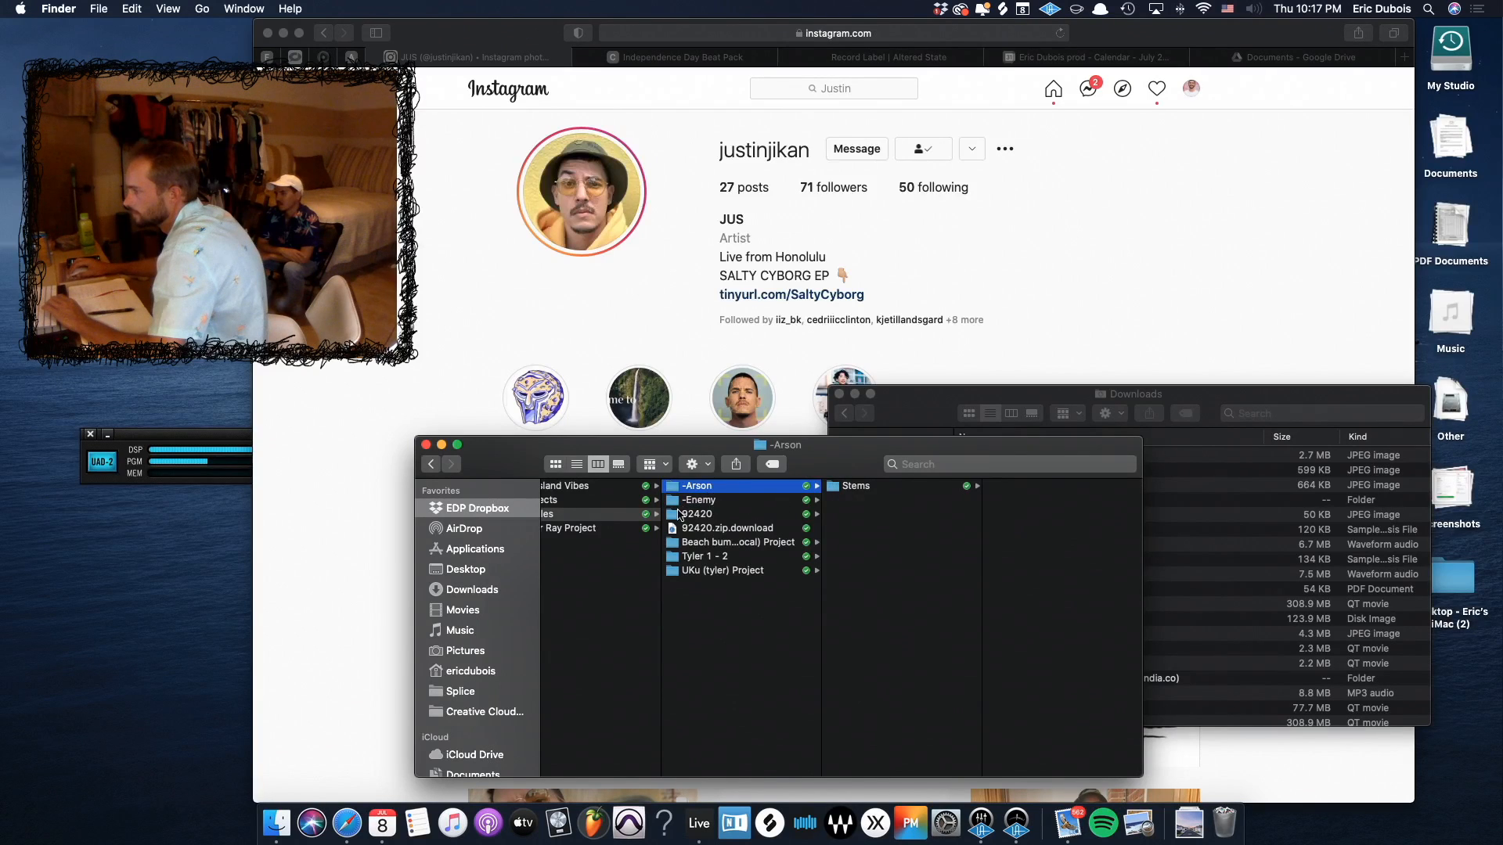
{"action": "left_click", "coordinate": [696, 514]}
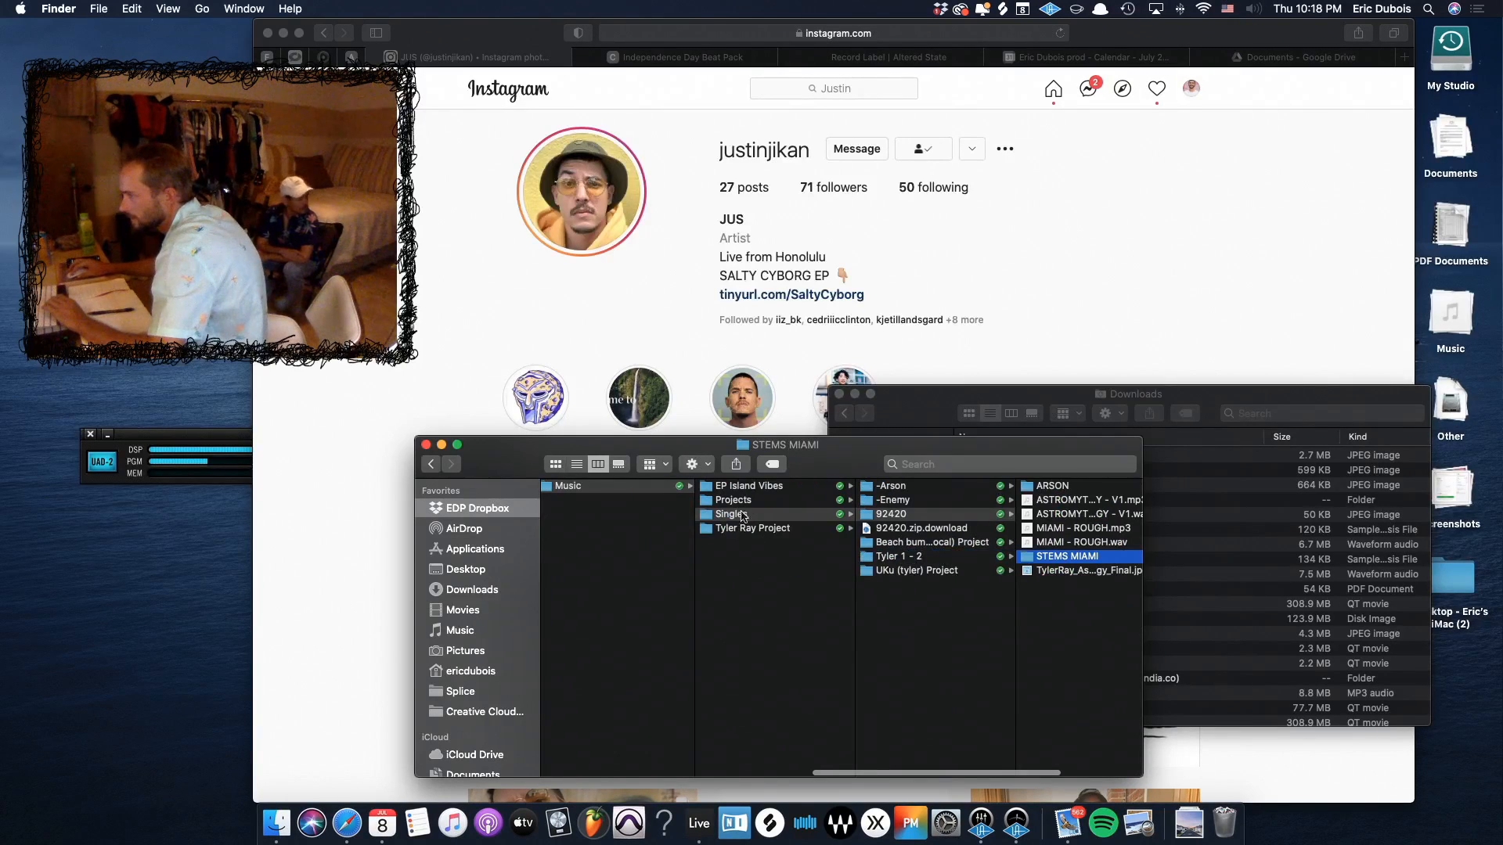
- Navigate through EP Island Vibes and Tyler Ray Project into the BDE folder
{"action": "left_click", "coordinate": [748, 486]}
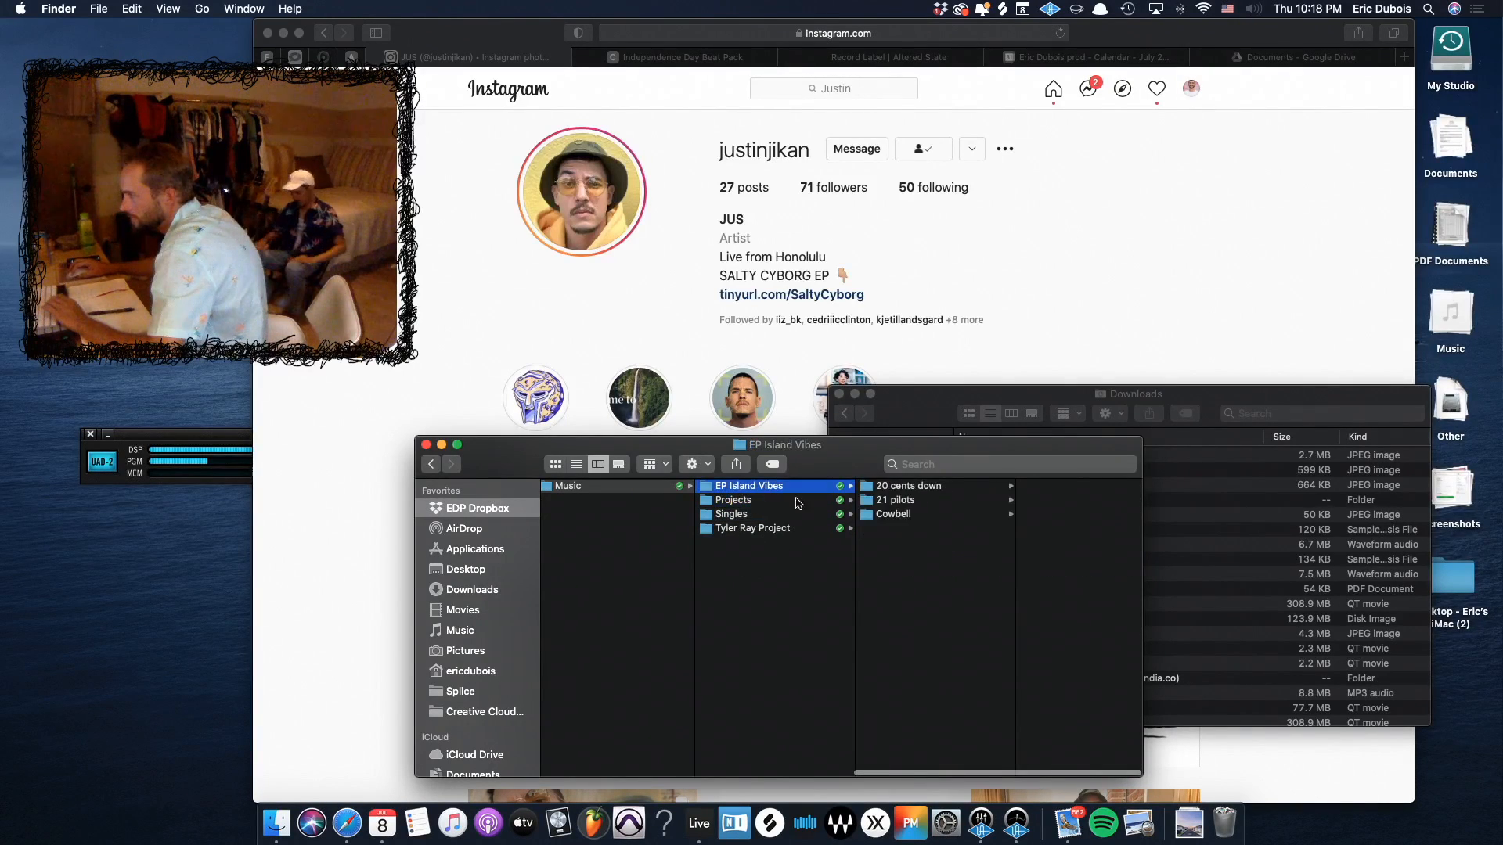
{"action": "left_click", "coordinate": [752, 528]}
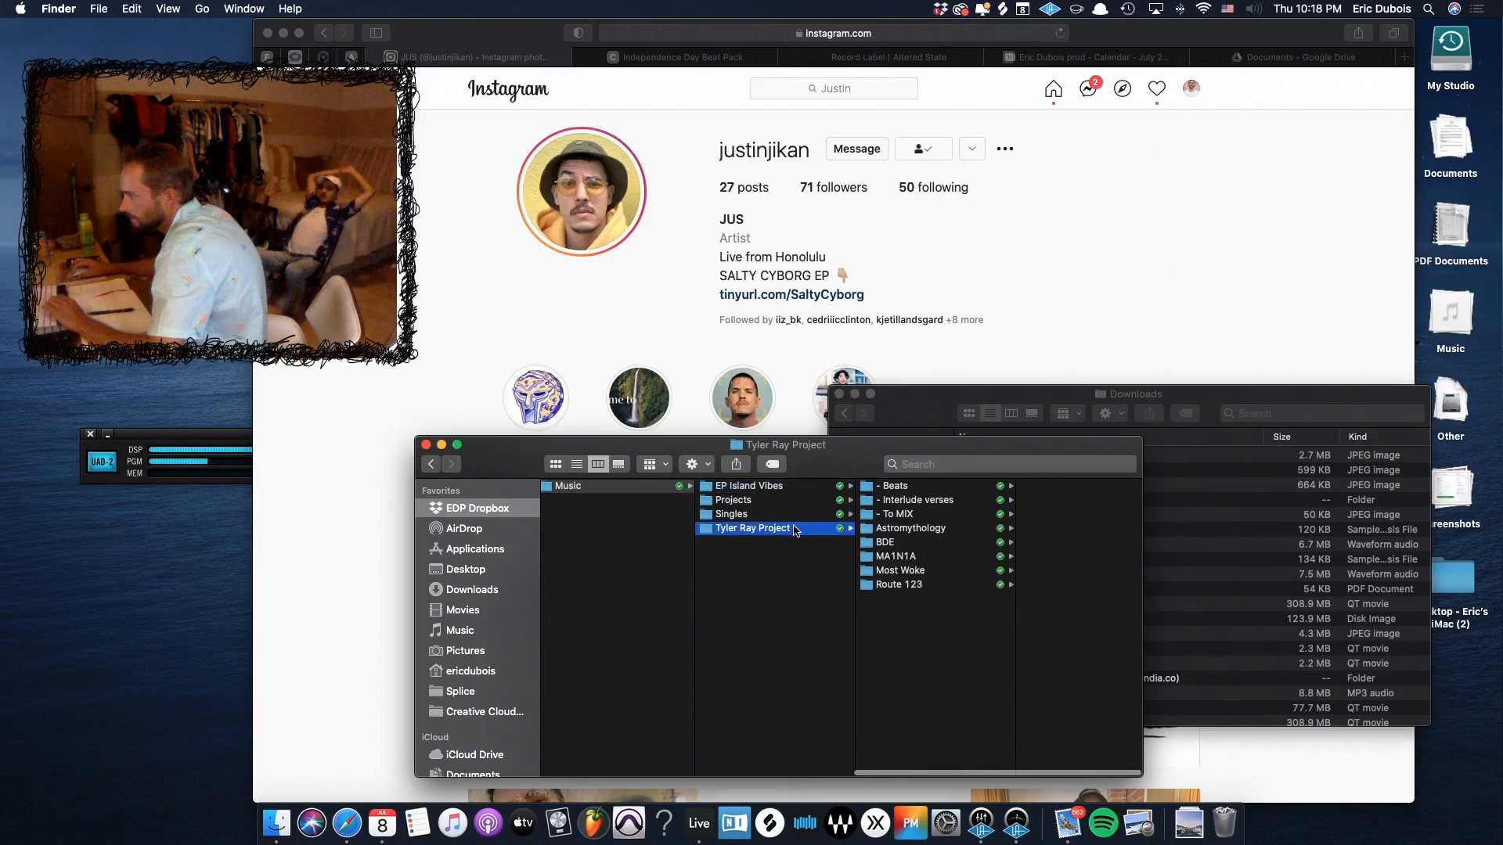
{"action": "left_click", "coordinate": [885, 541]}
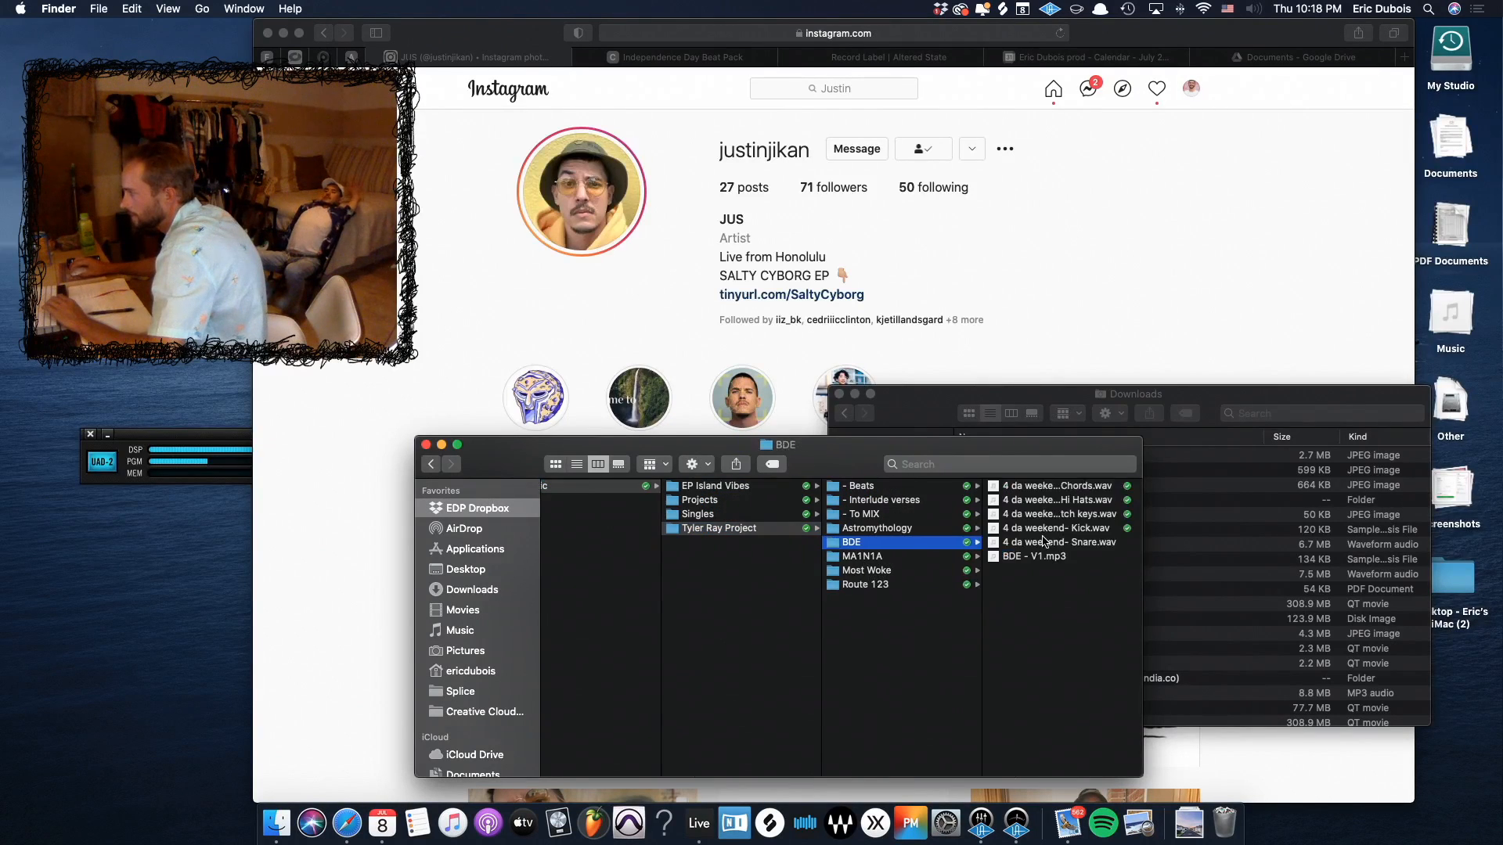